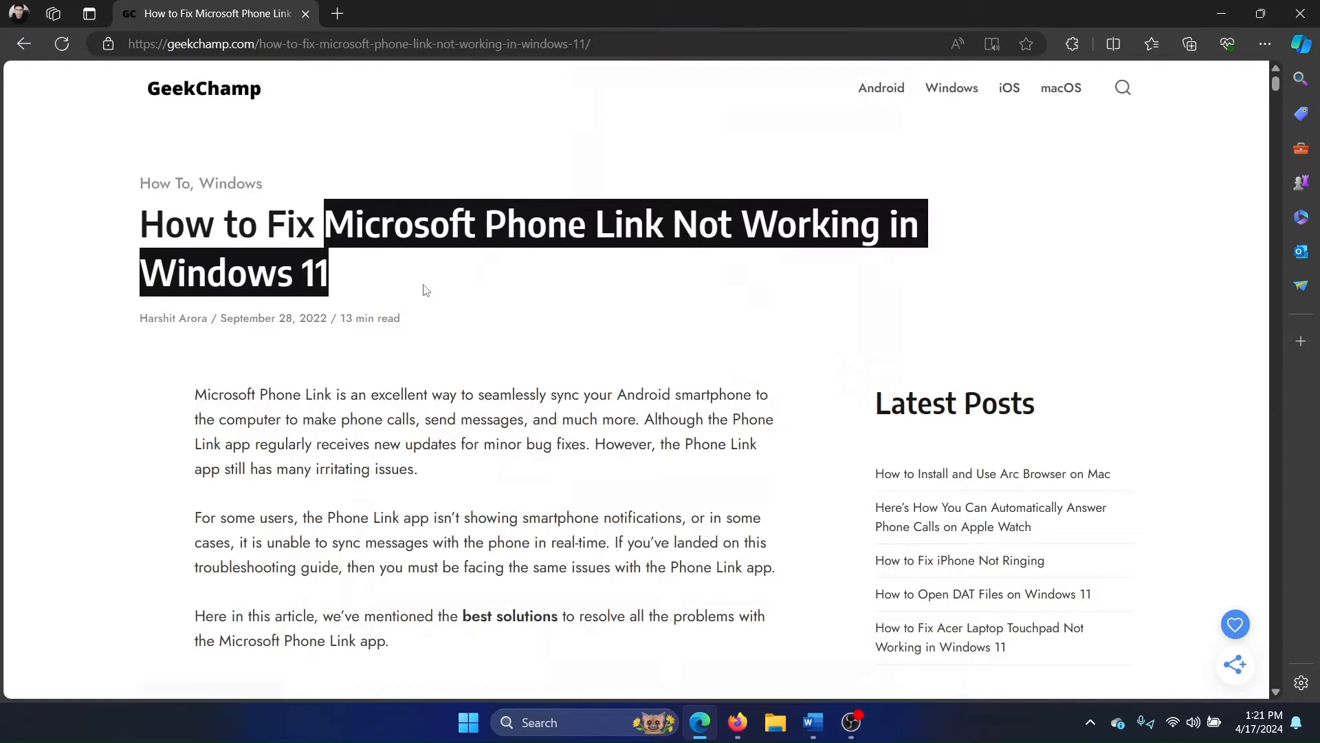
# Search Windows for 'phone link' so Phone Link appears with its options
pyautogui.scroll(-3)
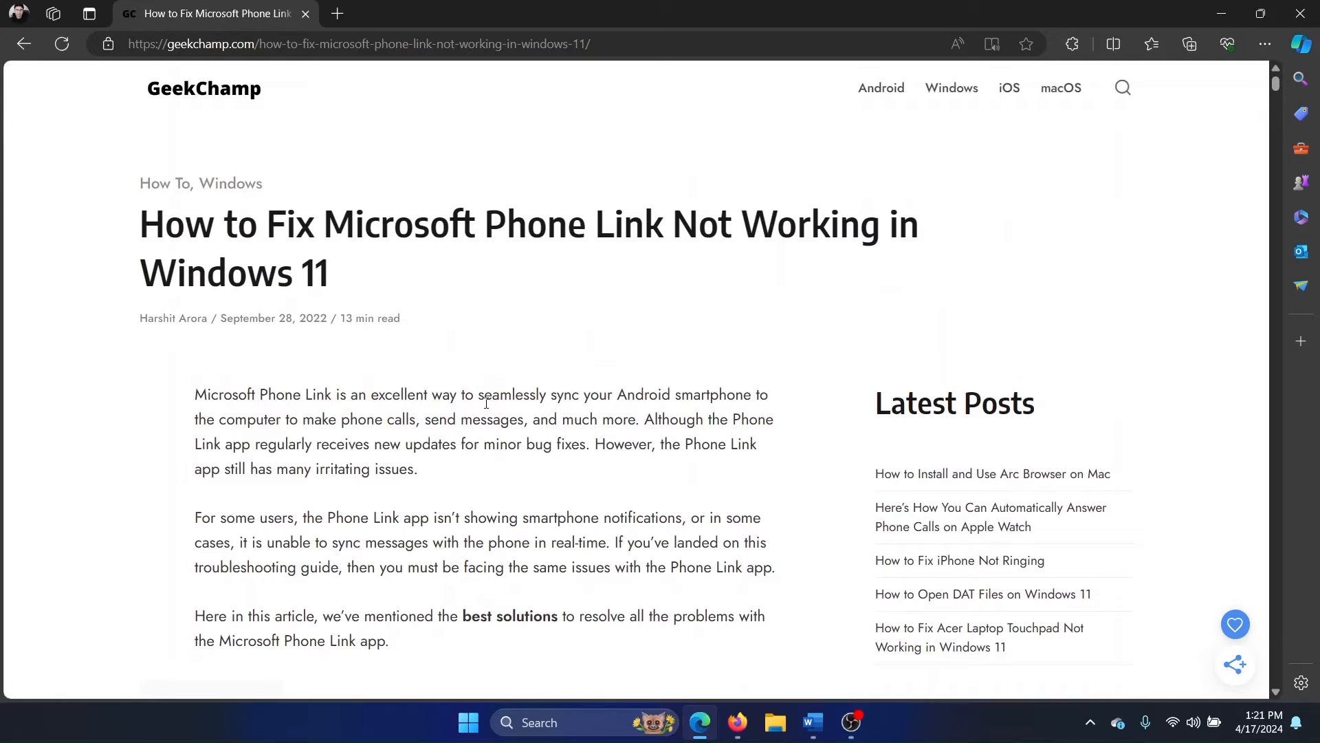
pyautogui.moveTo(522, 478)
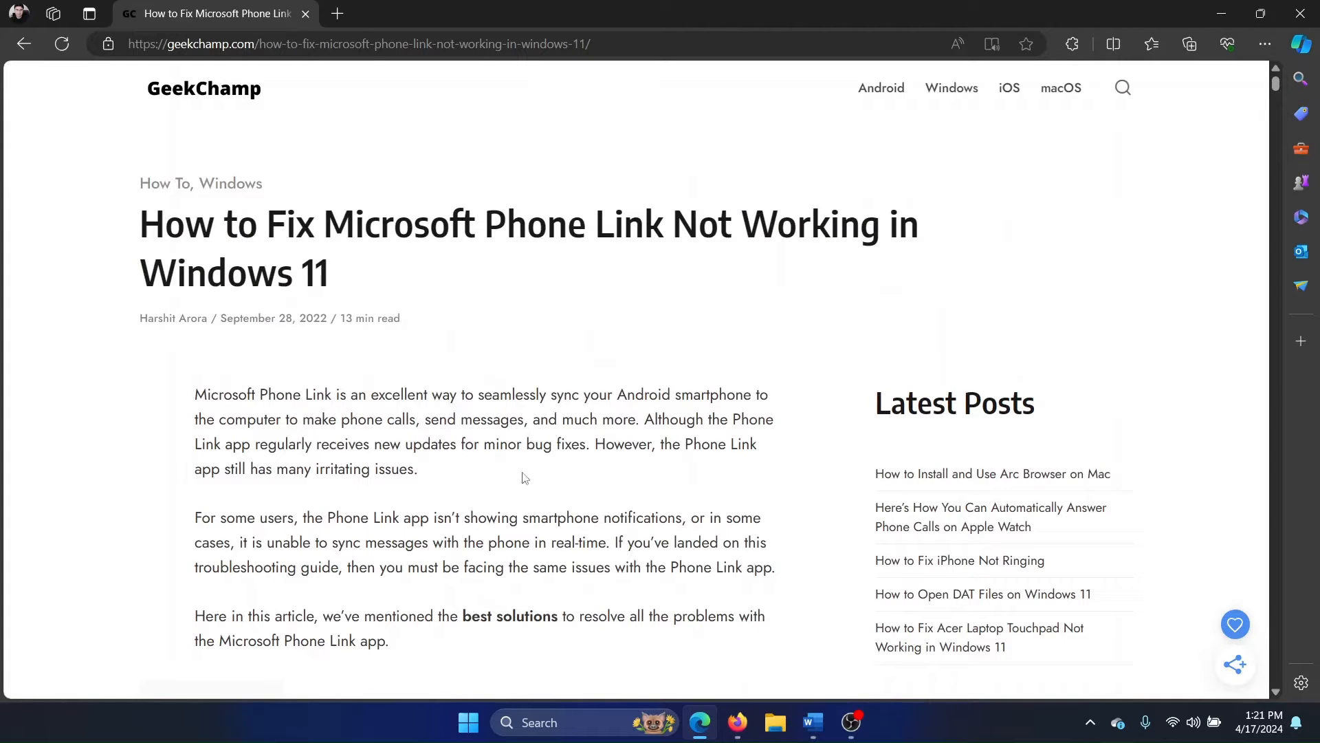
pyautogui.click(467, 722)
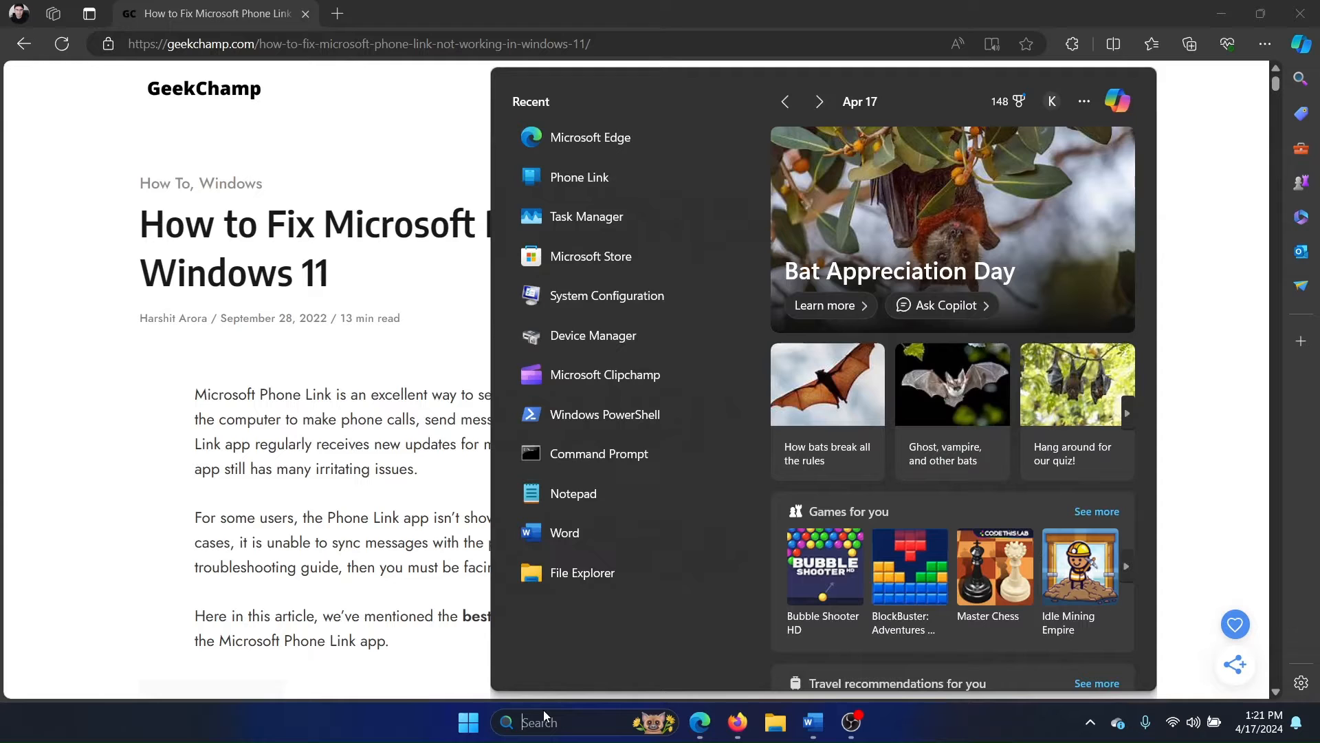
pyautogui.click(590, 255)
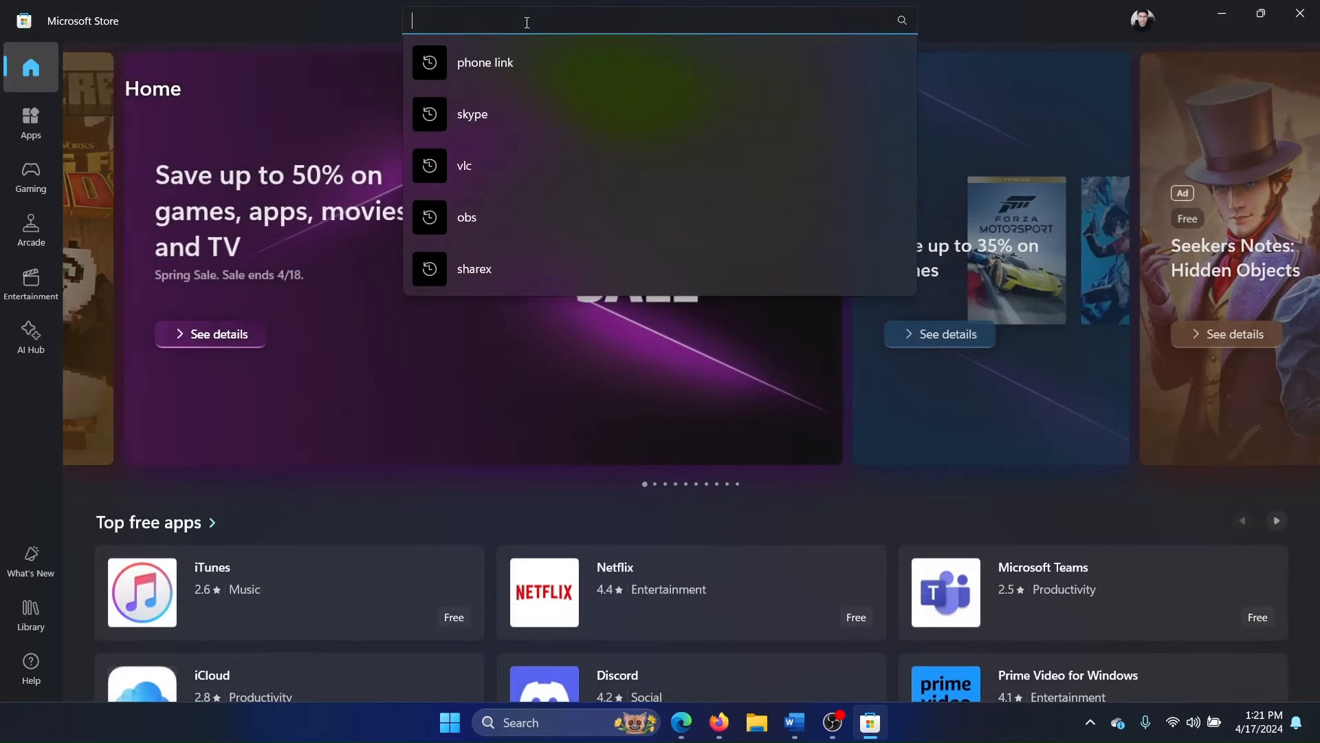
pyautogui.write('photoshop')
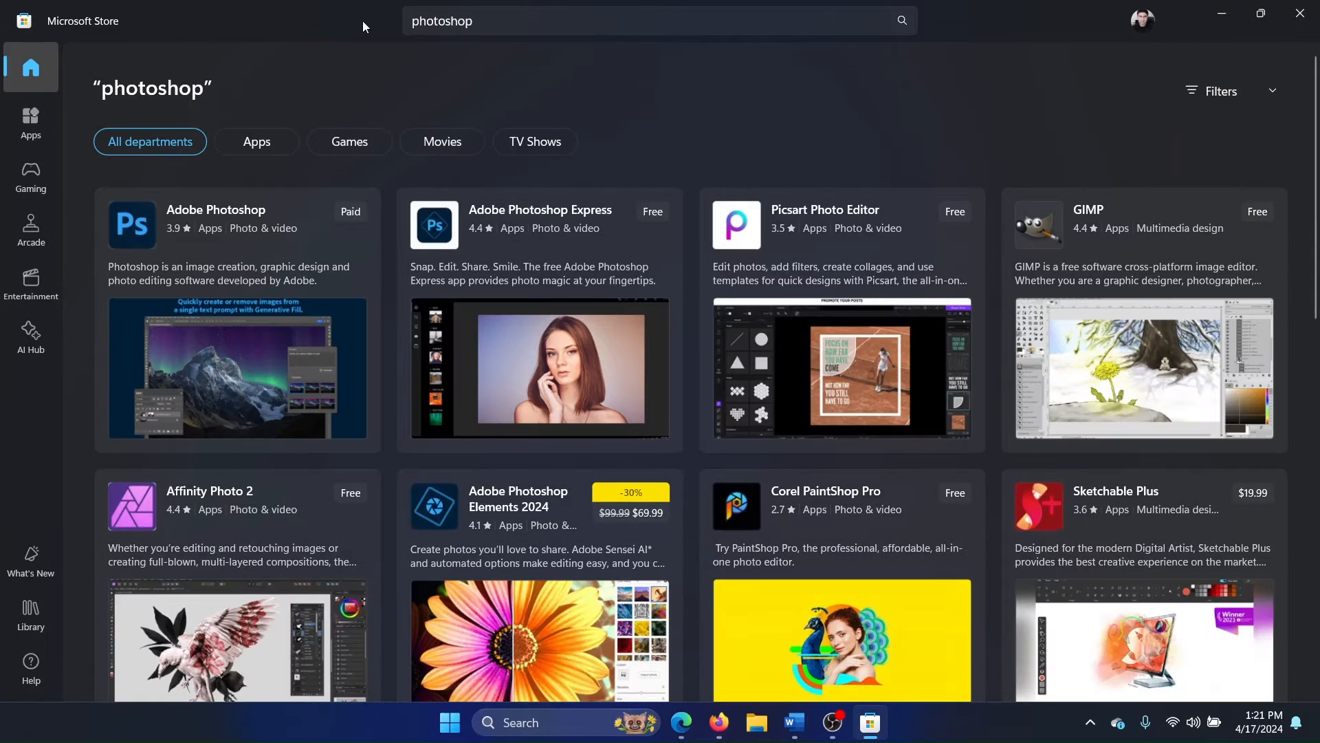
pyautogui.write('p')
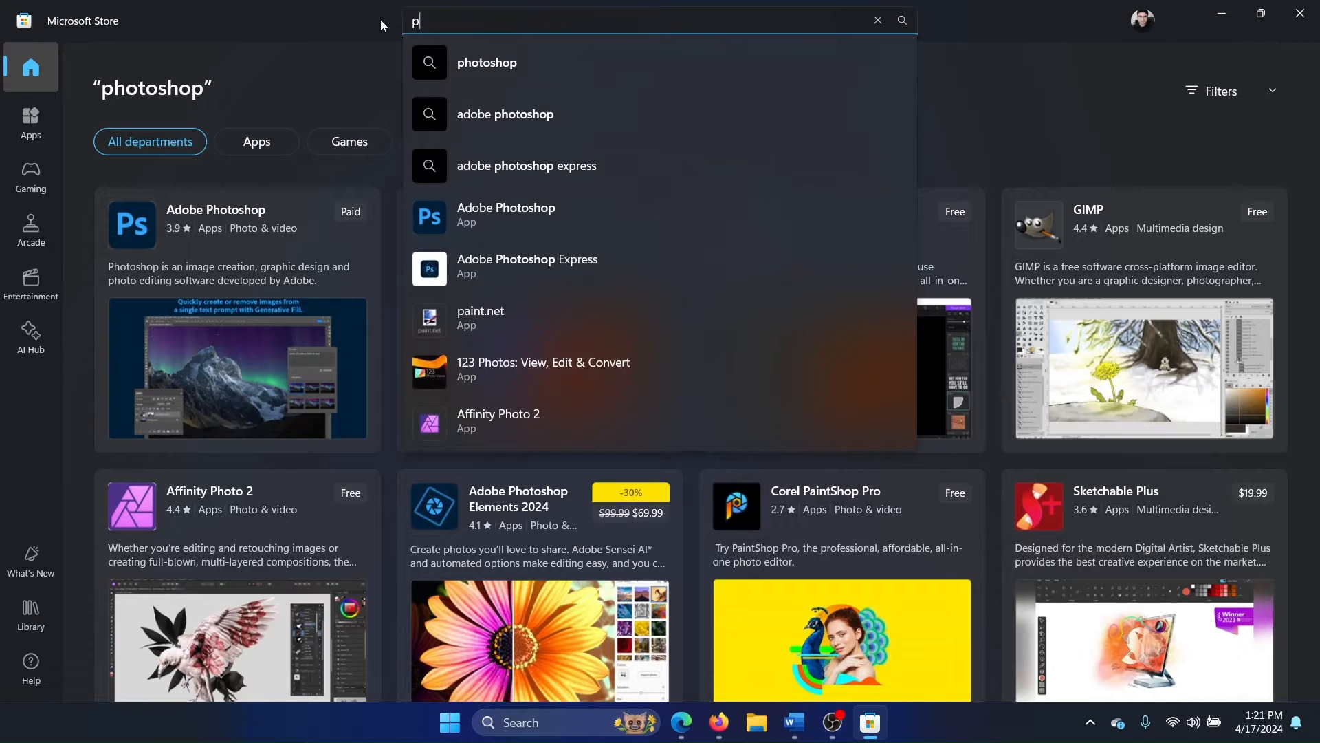
pyautogui.write('phone link')
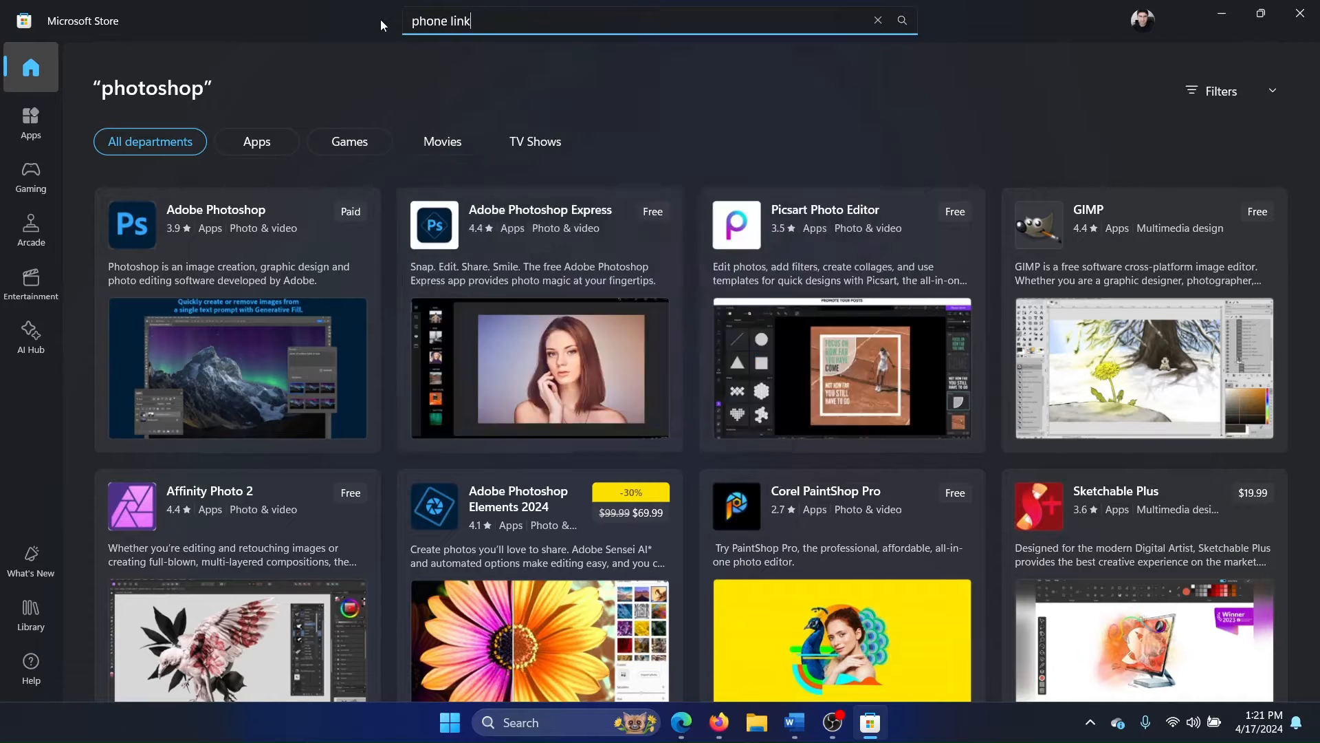
pyautogui.press('enter')
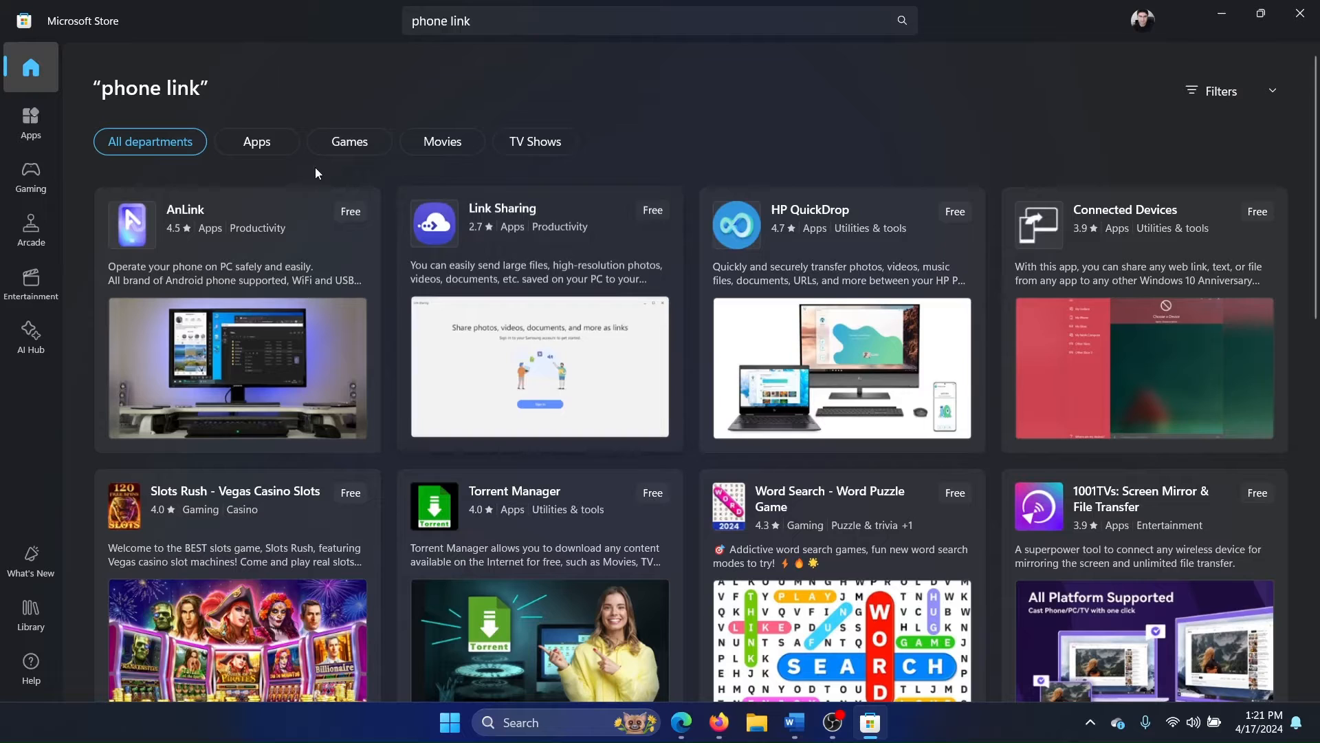
pyautogui.moveTo(1299, 14)
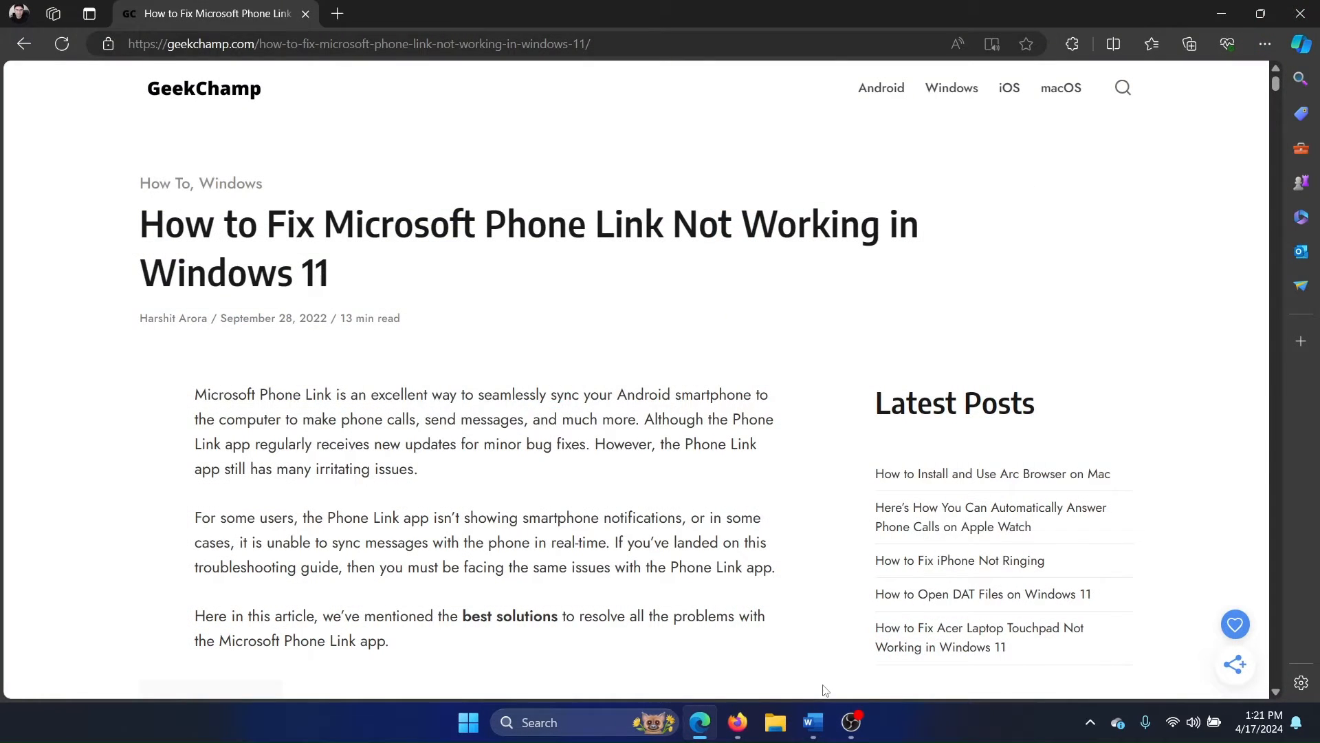
# Return to the Word checklist of the three fixes
pyautogui.click(812, 722)
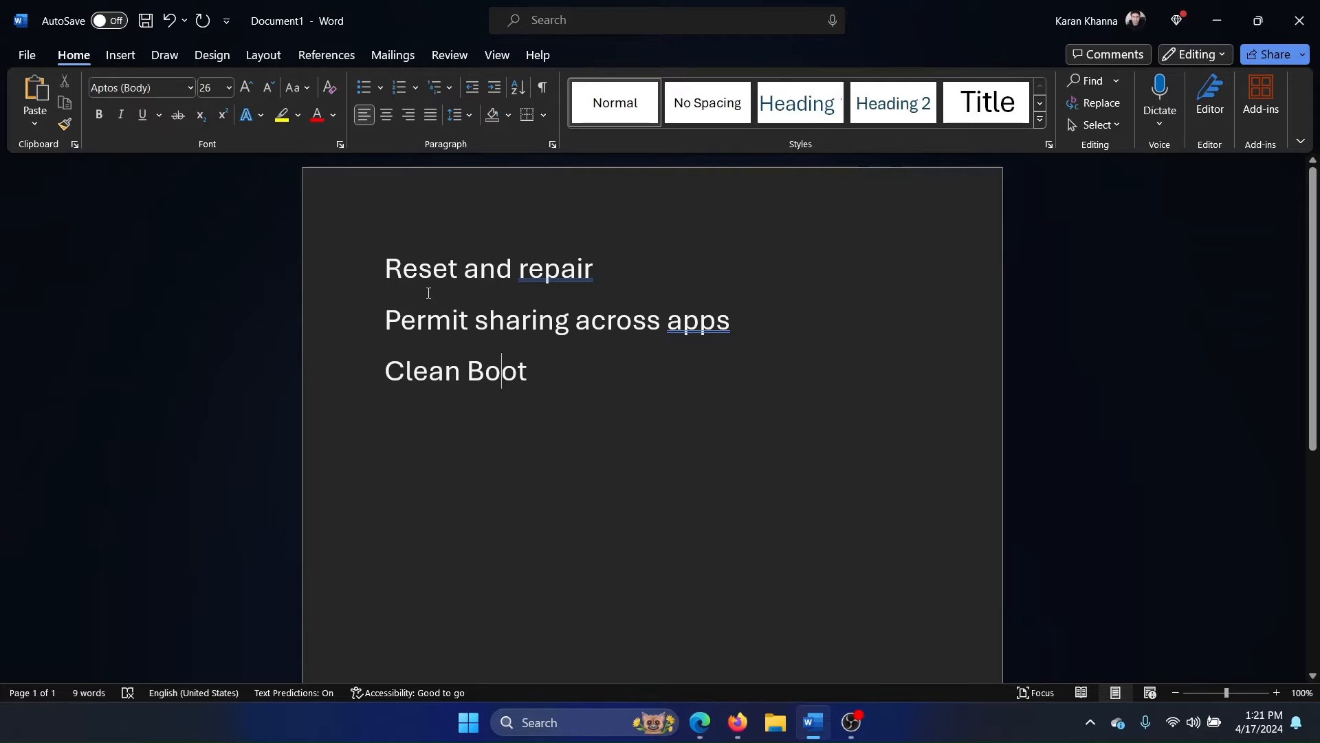
pyautogui.moveTo(452, 294)
pyautogui.write('phone')
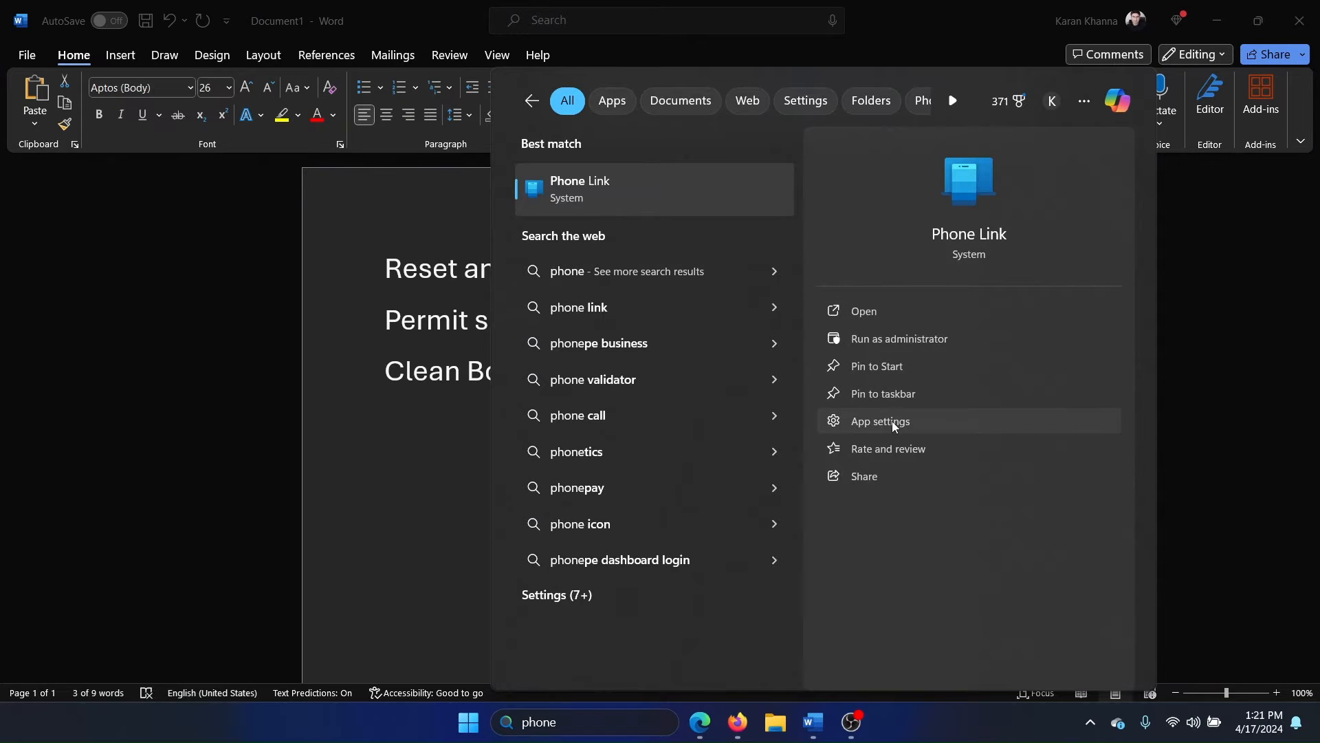
# Run Repair on Phone Link from its app settings and close Settings
pyautogui.click(878, 421)
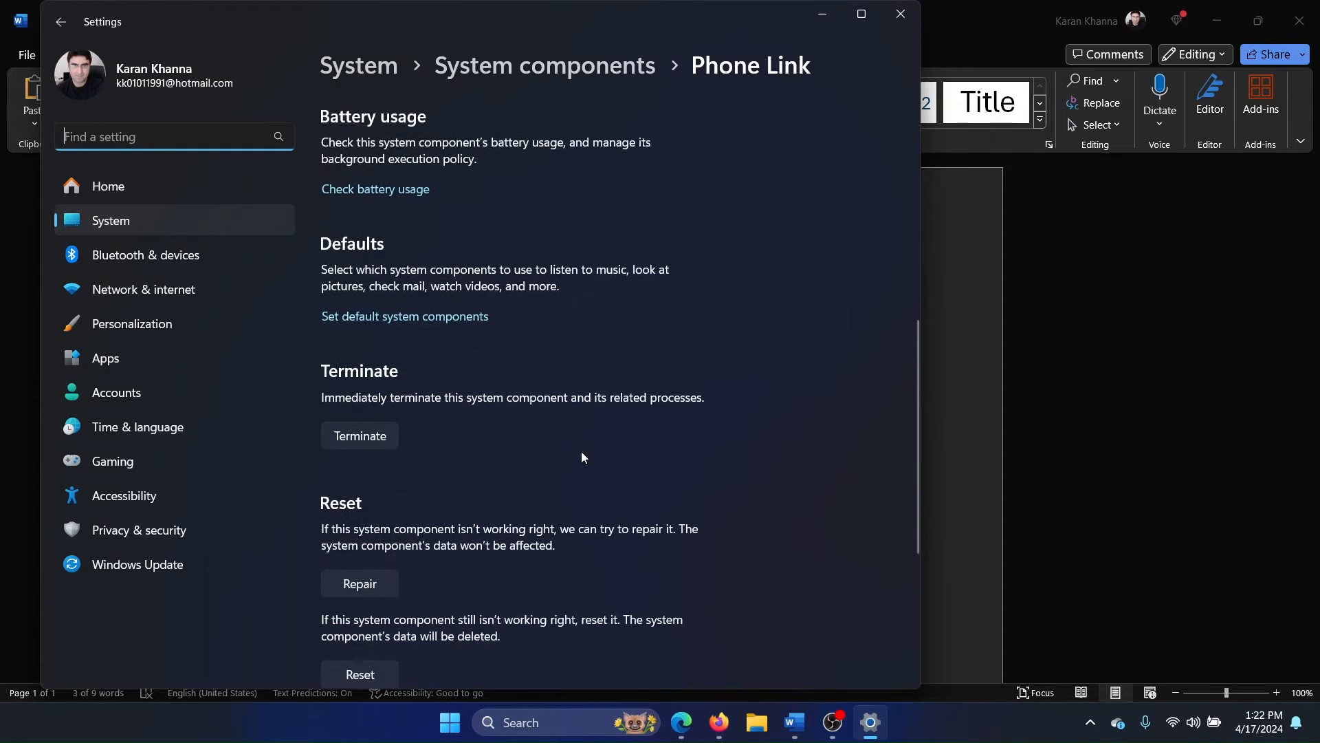
pyautogui.scroll(-3)
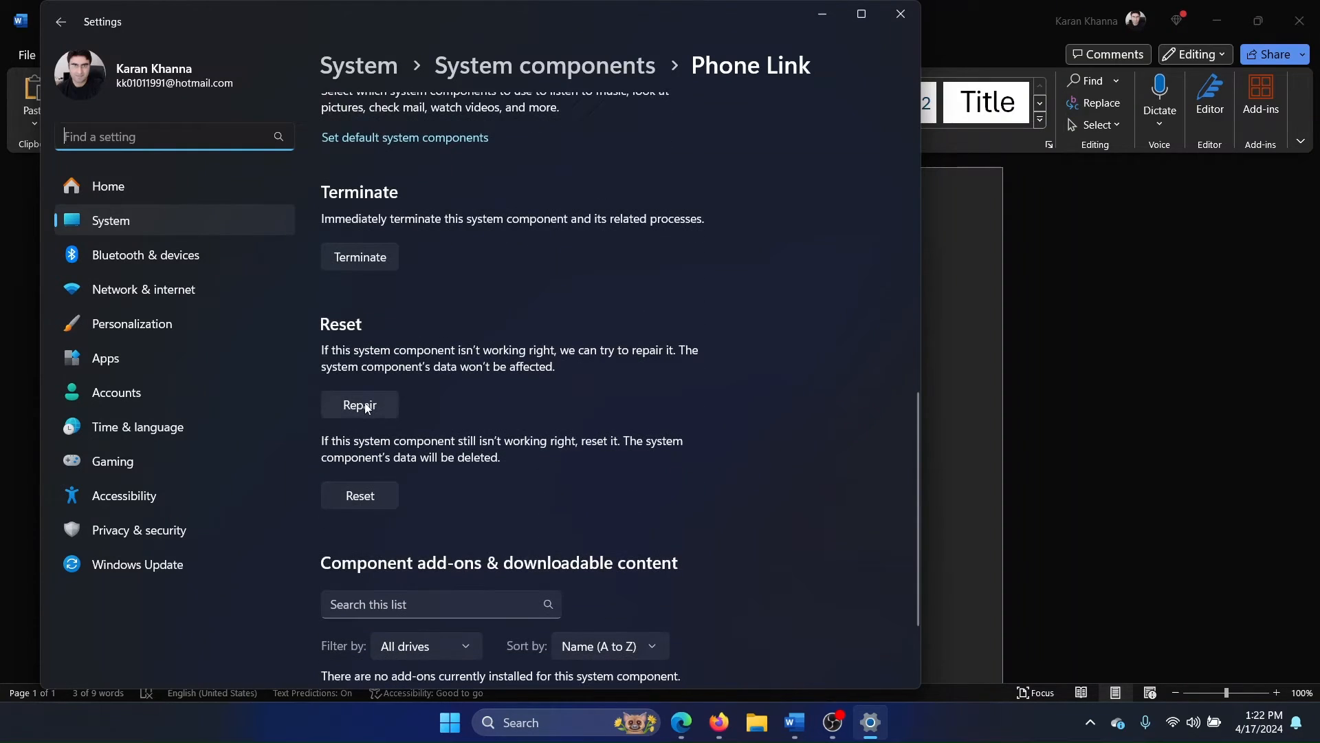
pyautogui.click(359, 495)
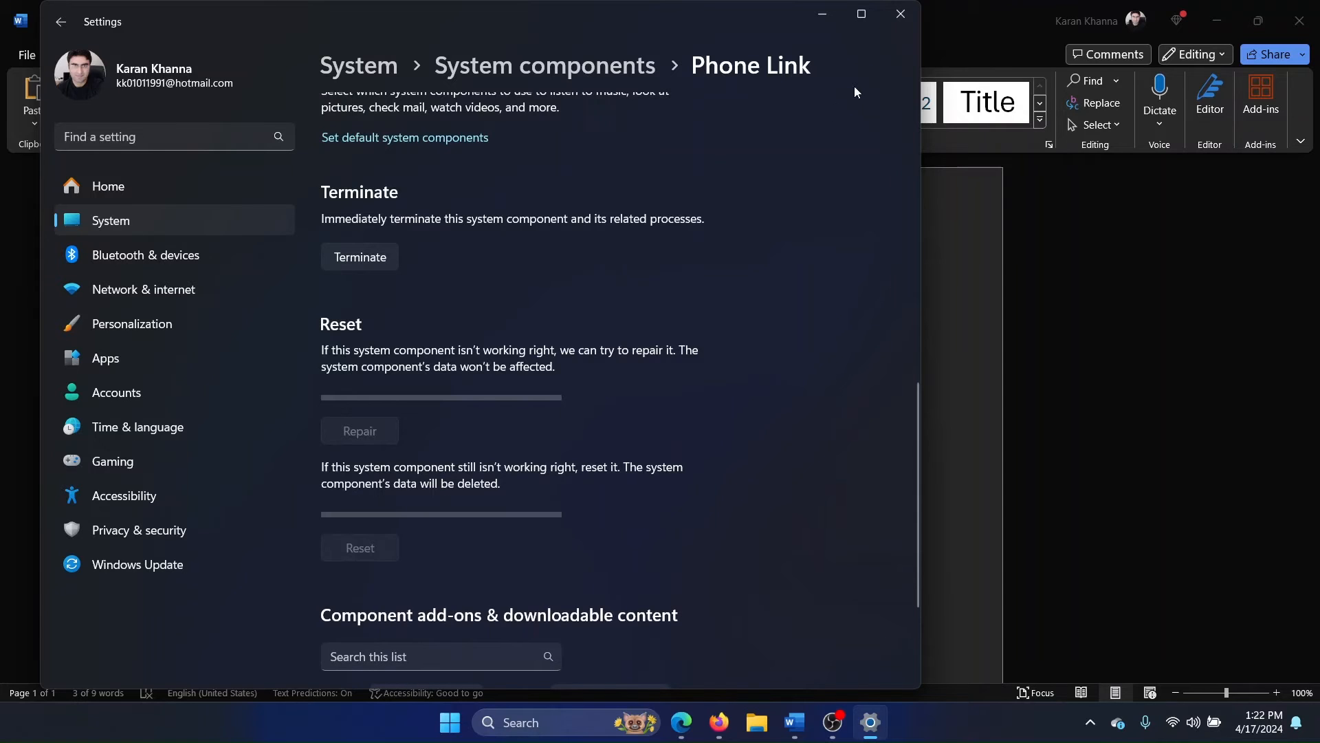
pyautogui.click(792, 722)
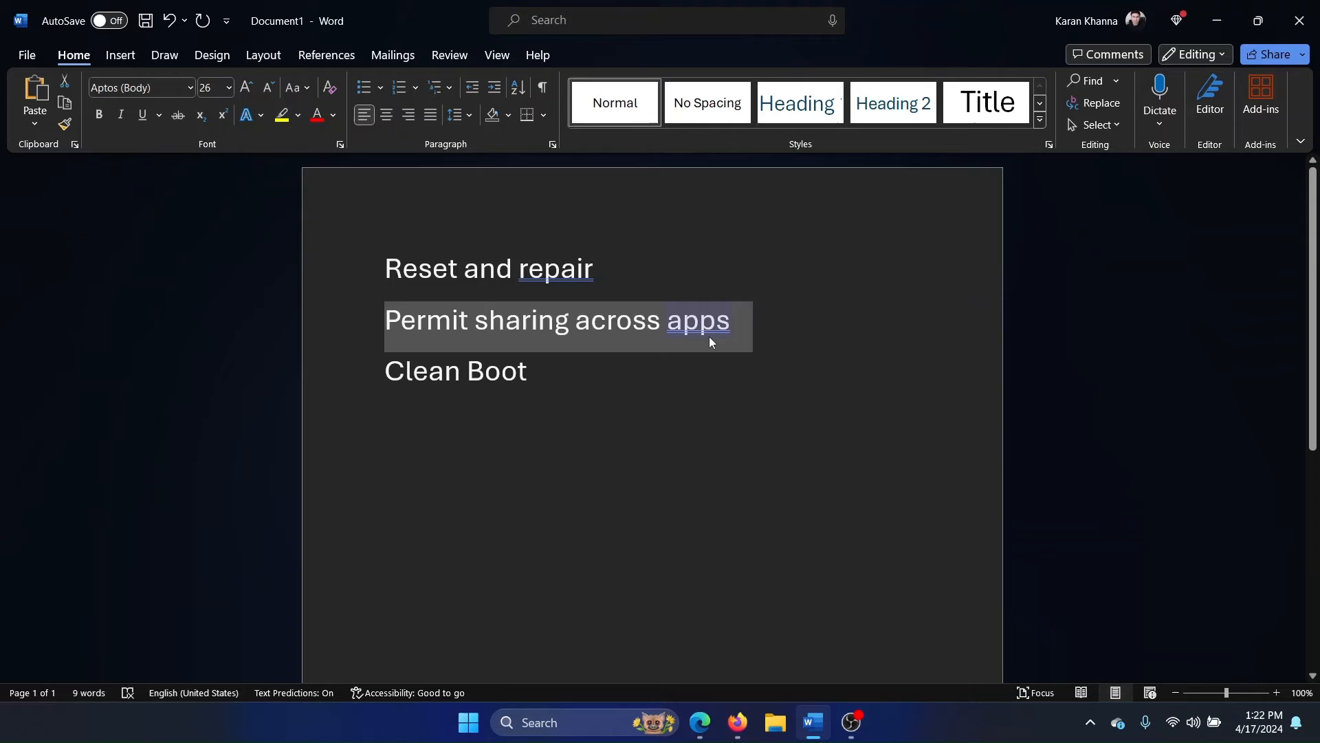
pyautogui.rightClick(468, 722)
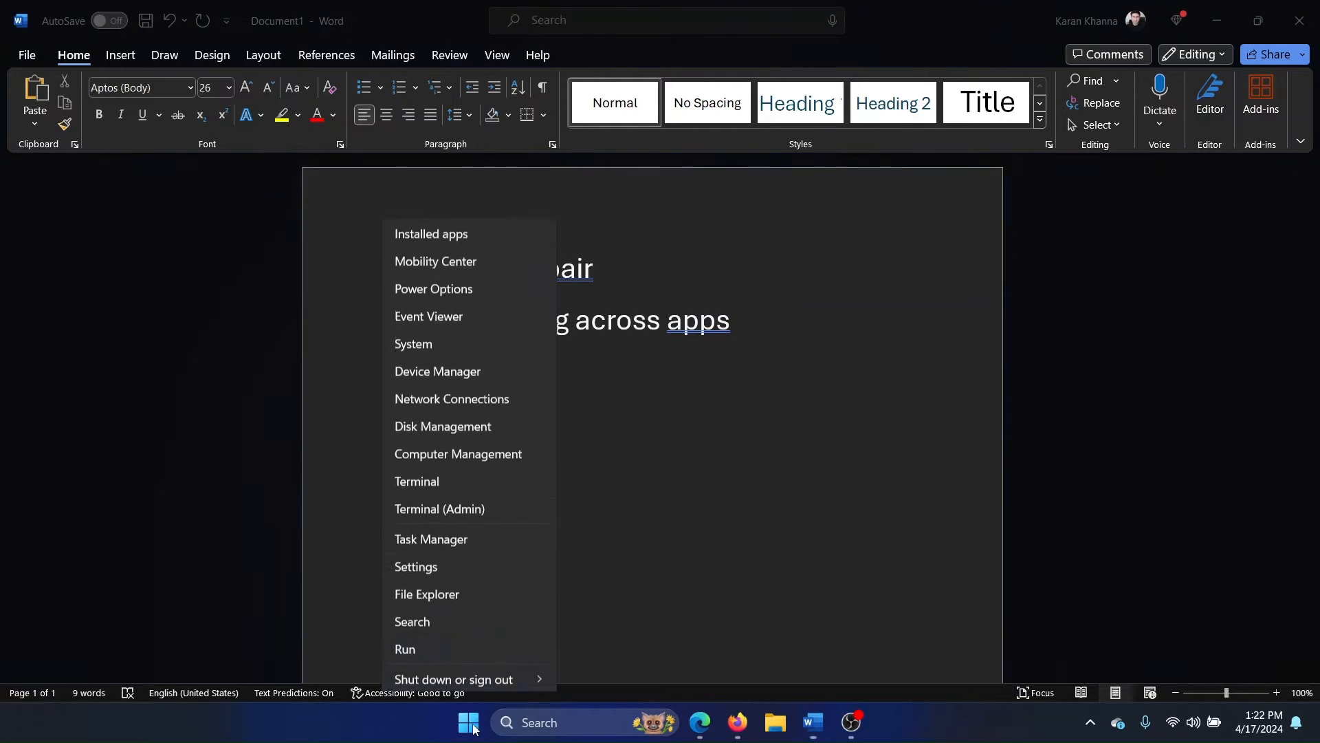
pyautogui.click(415, 565)
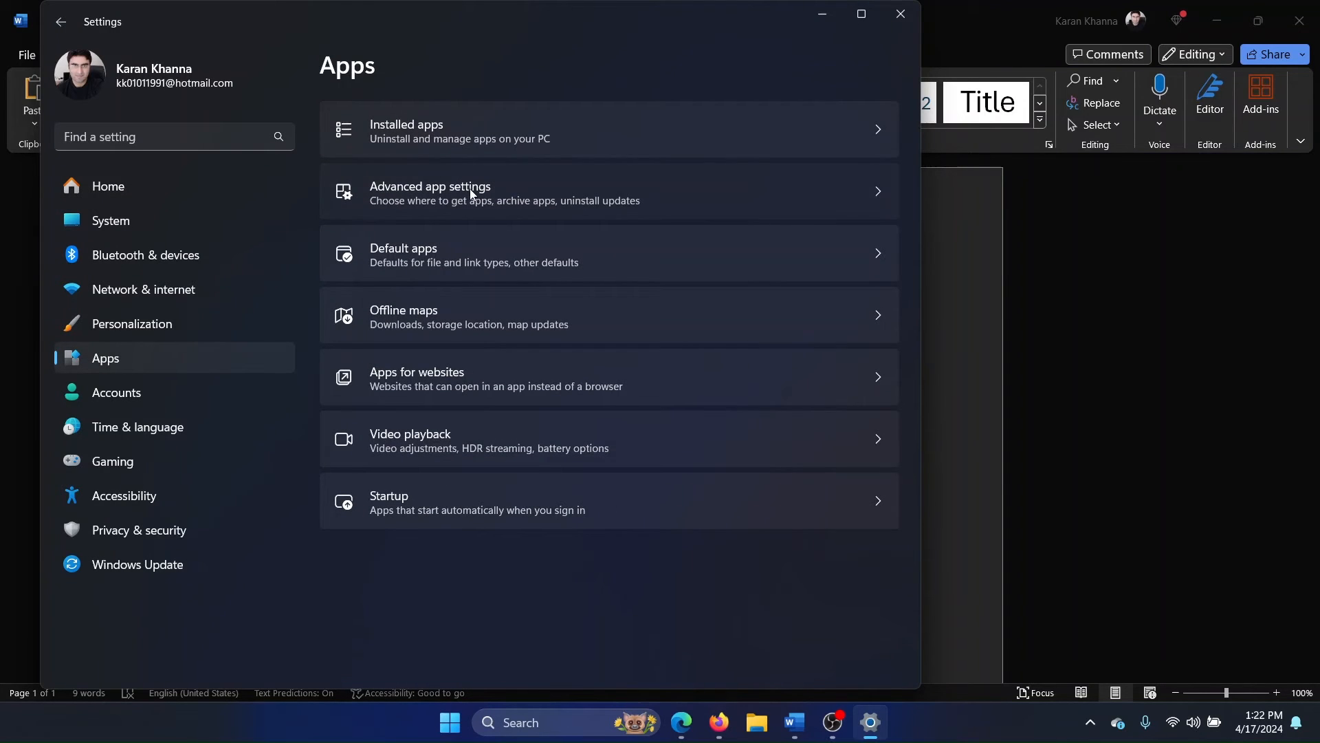
pyautogui.click(429, 192)
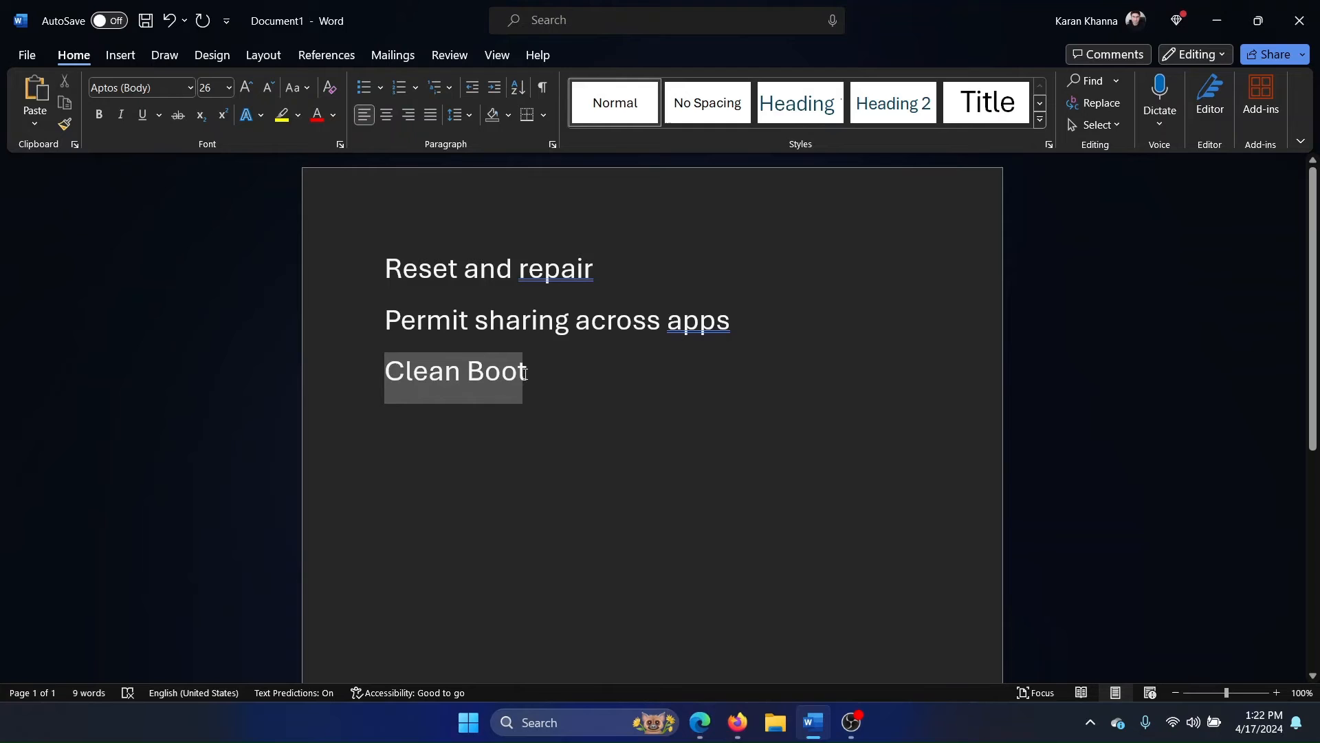
# In System Configuration Services, hide all Microsoft services
pyautogui.click(533, 370)
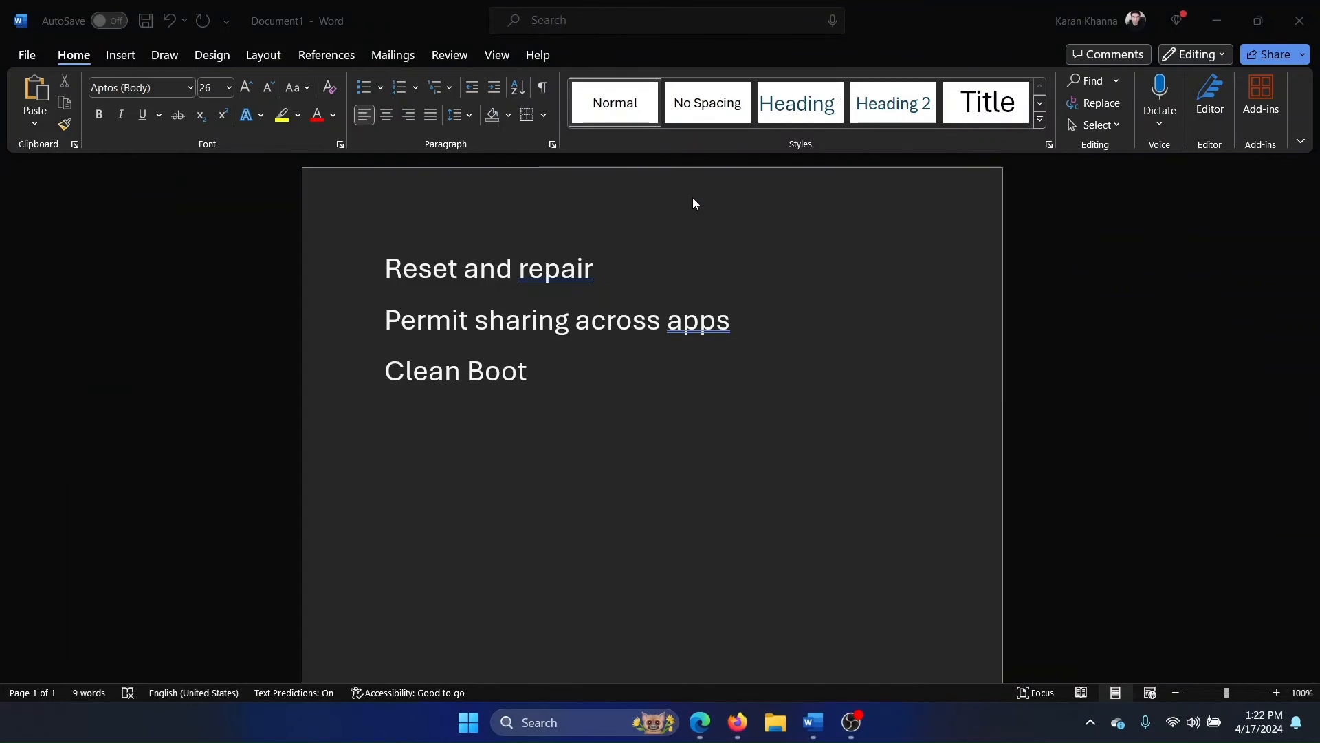
pyautogui.click(869, 722)
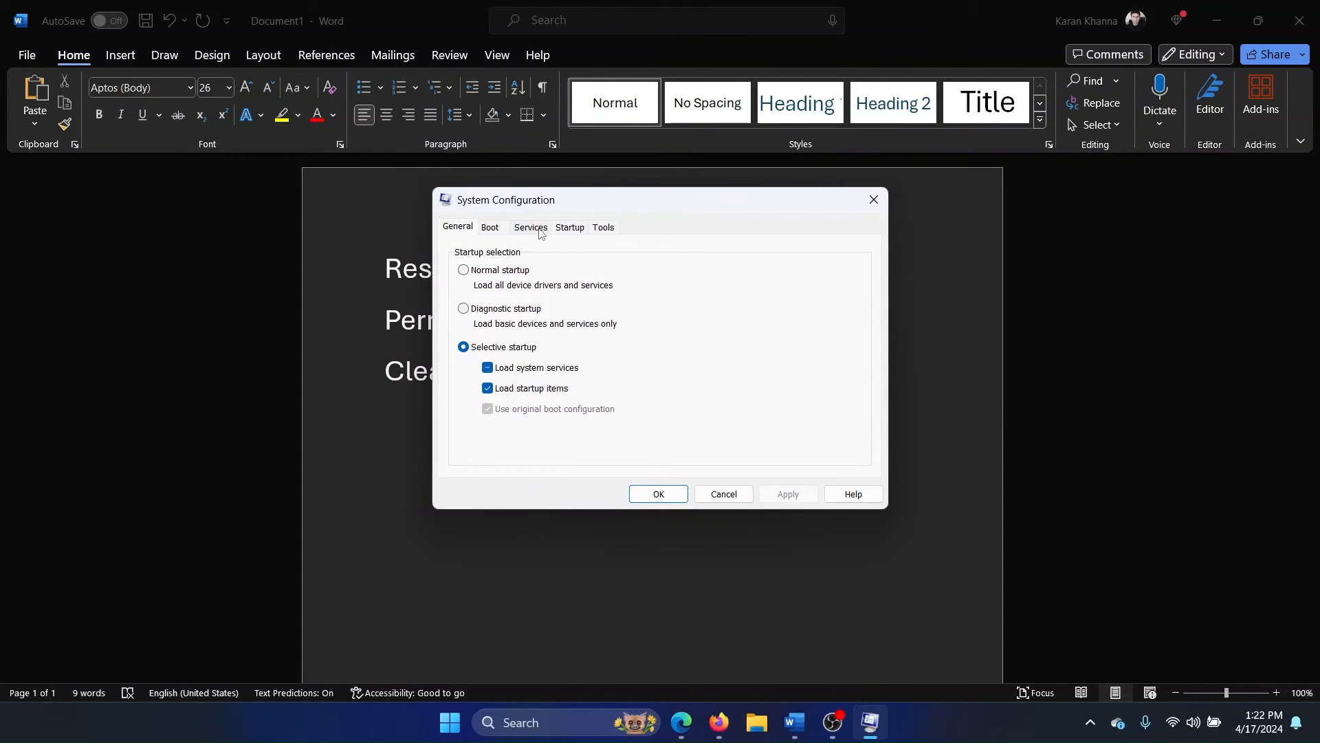
pyautogui.click(529, 227)
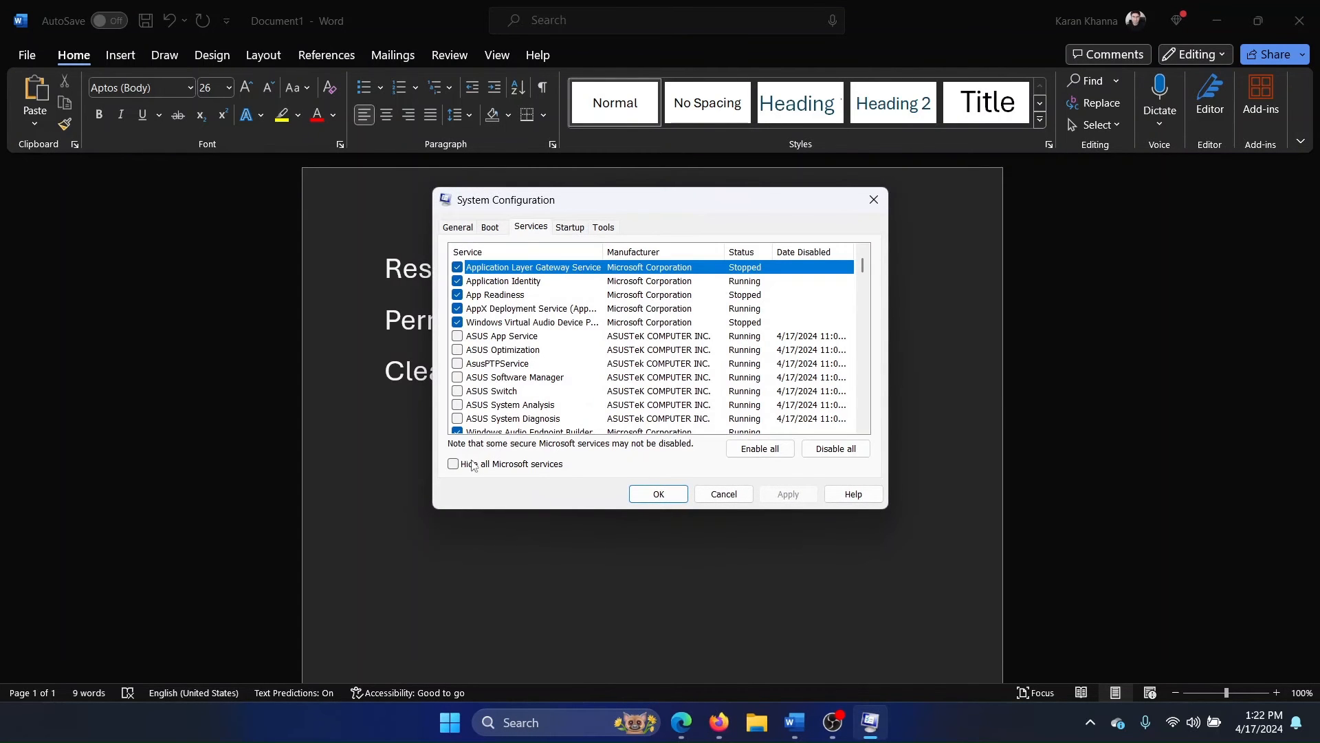
pyautogui.click(453, 463)
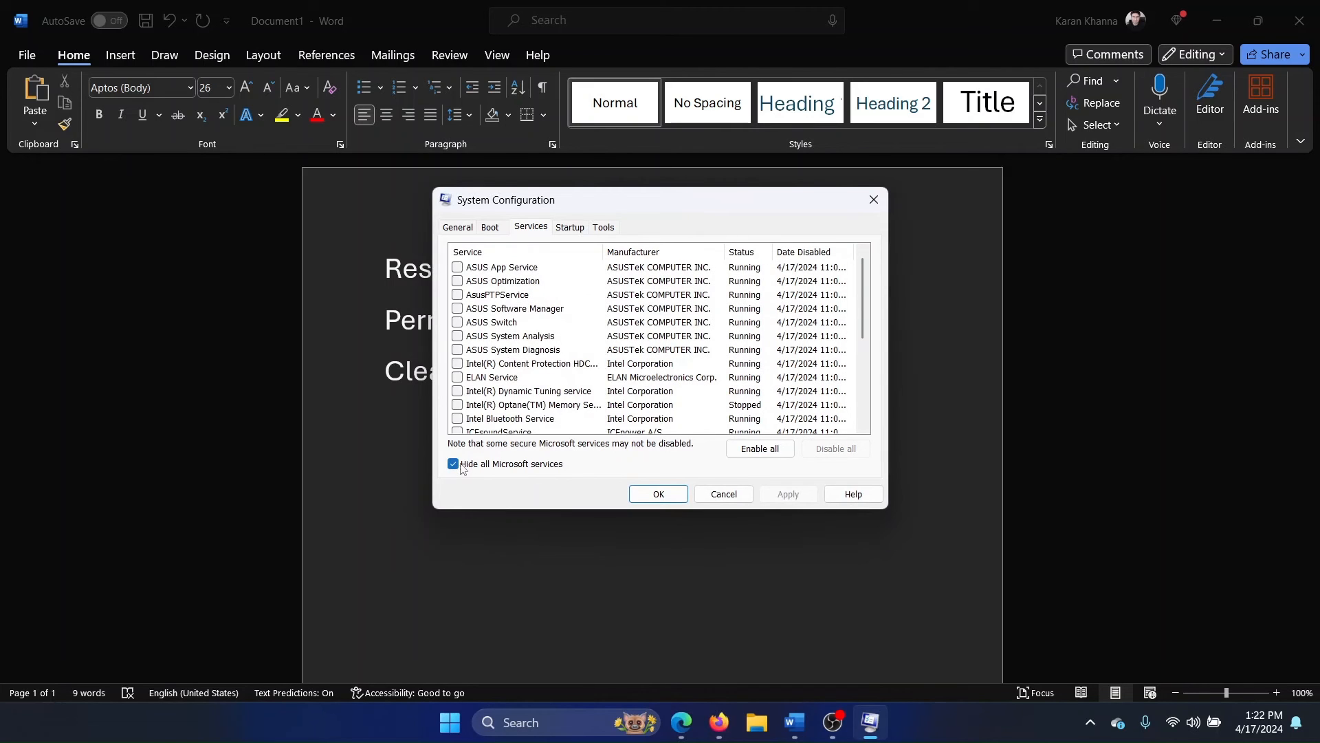
# Leave ASUS System Analysis unticked and apply the clean-boot service settings
pyautogui.click(456, 336)
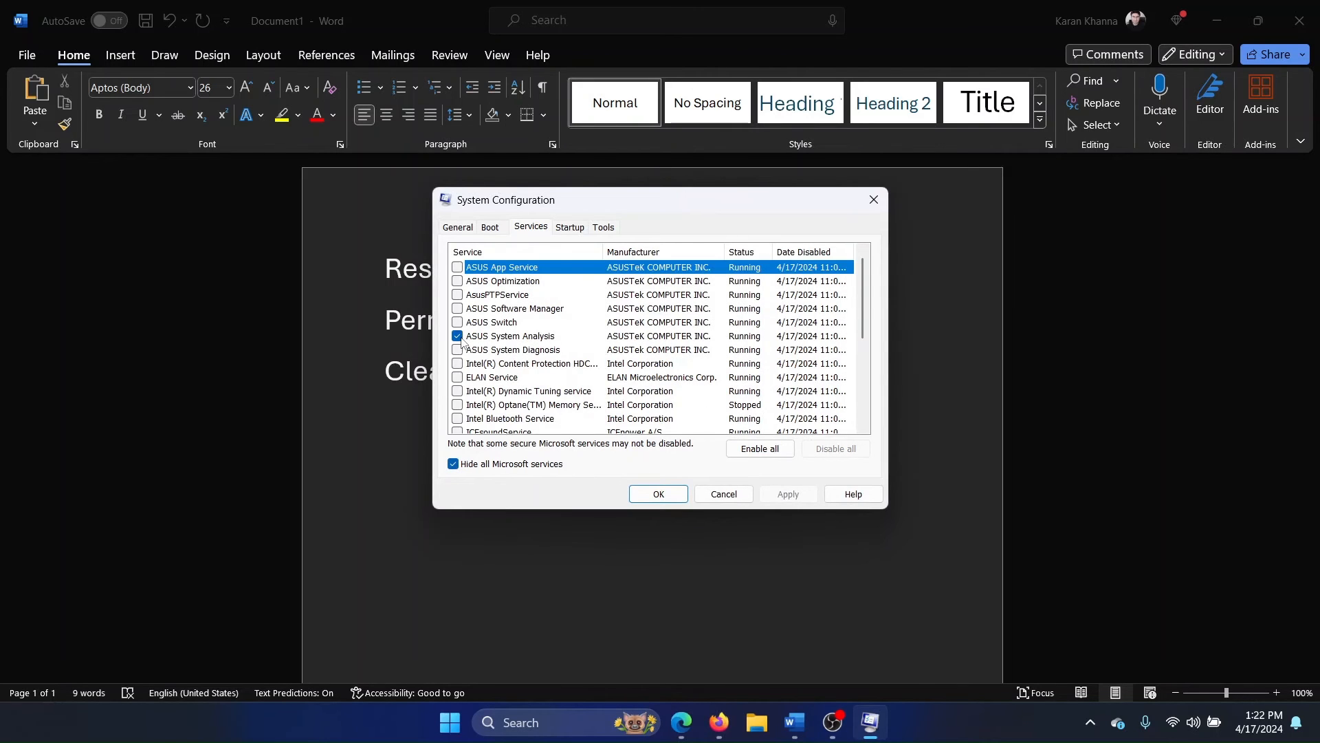
pyautogui.click(457, 336)
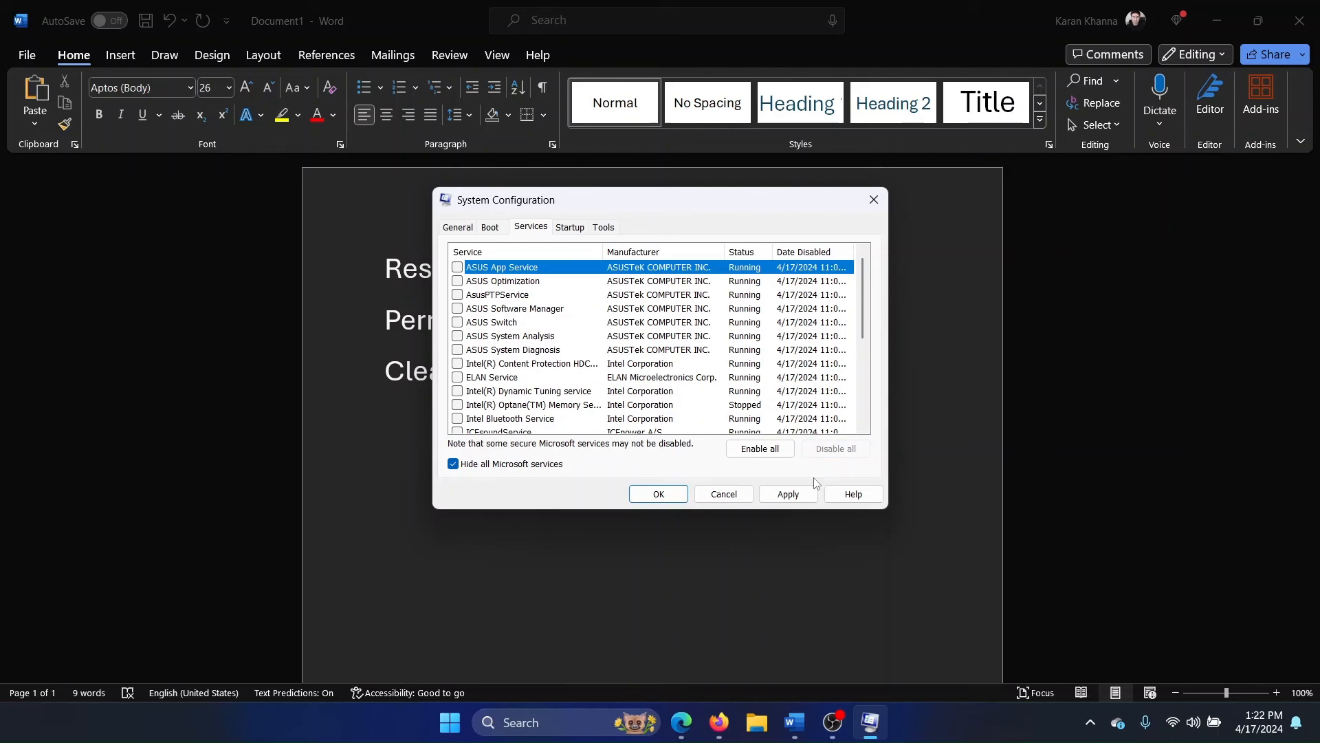
pyautogui.click(657, 494)
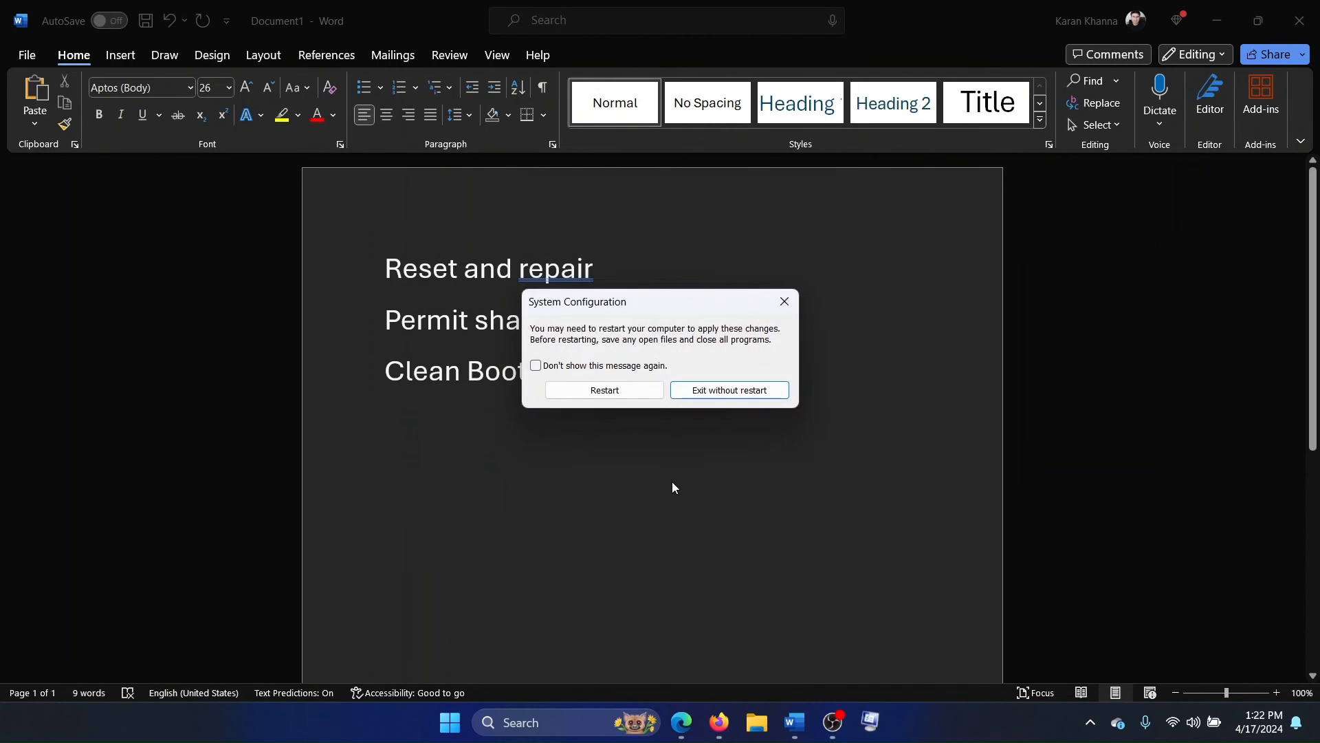